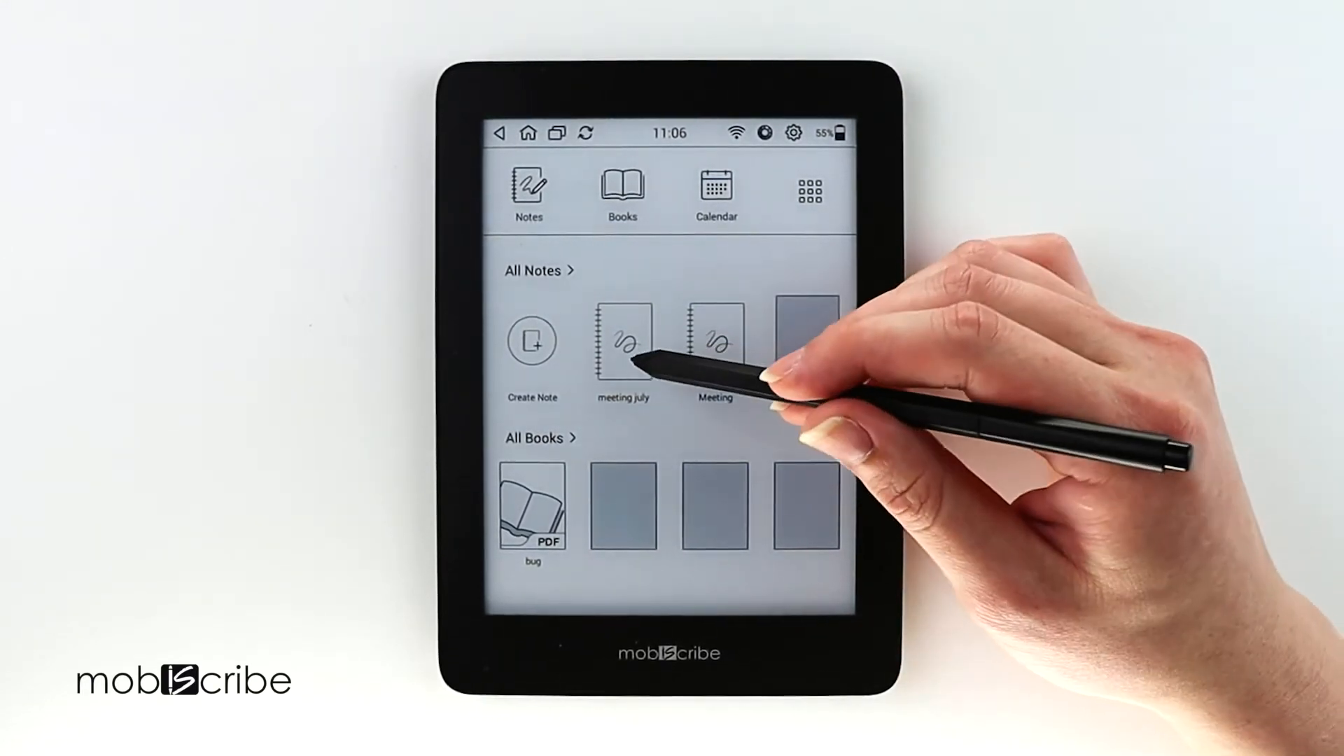
- Open the 'meeting july' notebook from the home screen
{"action": "left_click", "coordinate": [623, 339]}
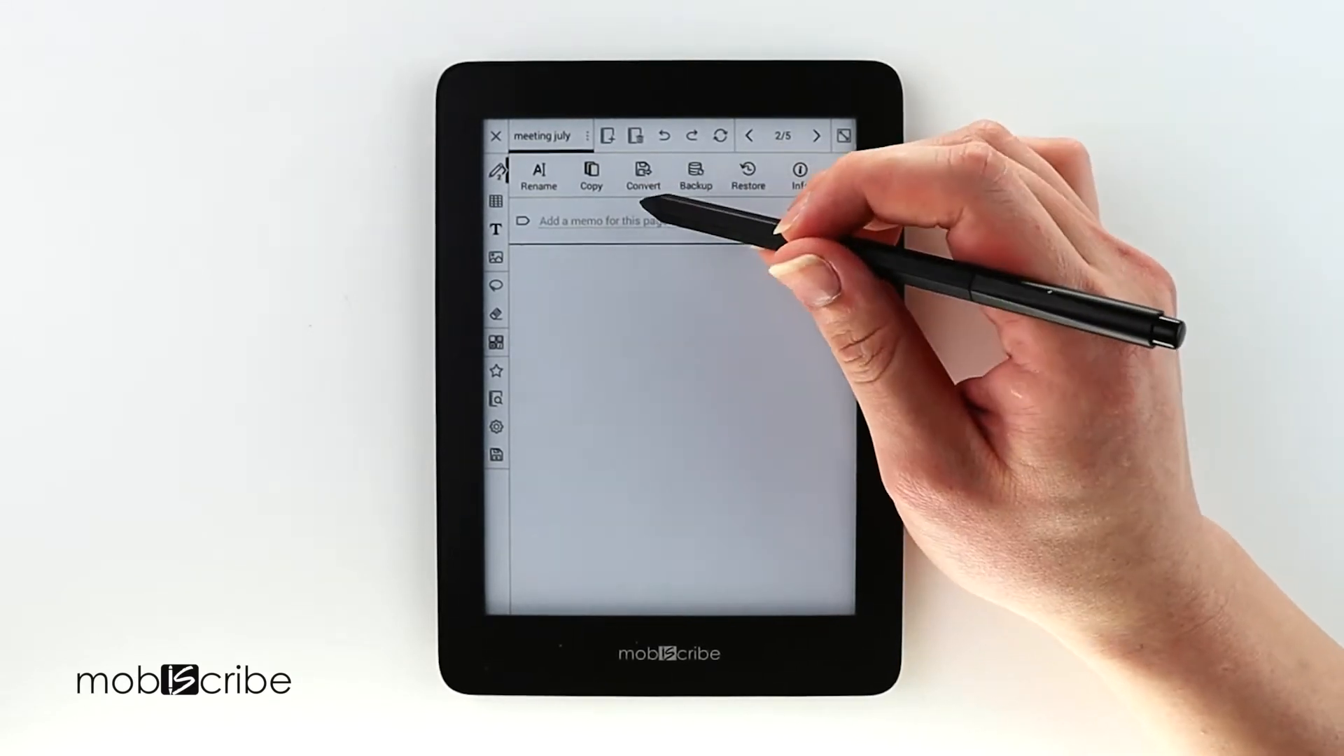
- Add the date memo 07.02 to the current page and save it
{"action": "left_click", "coordinate": [600, 220]}
{"action": "type", "text": "07.02"}
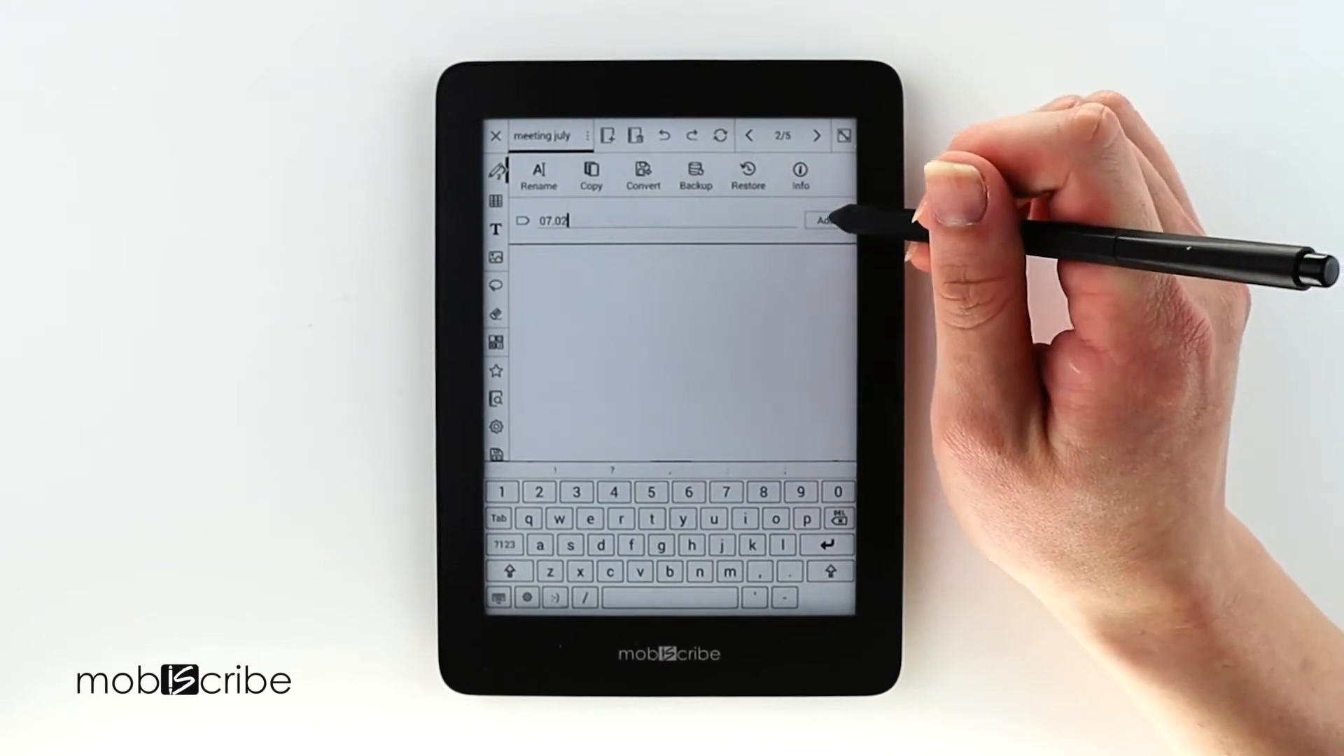
{"action": "left_click", "coordinate": [823, 220]}
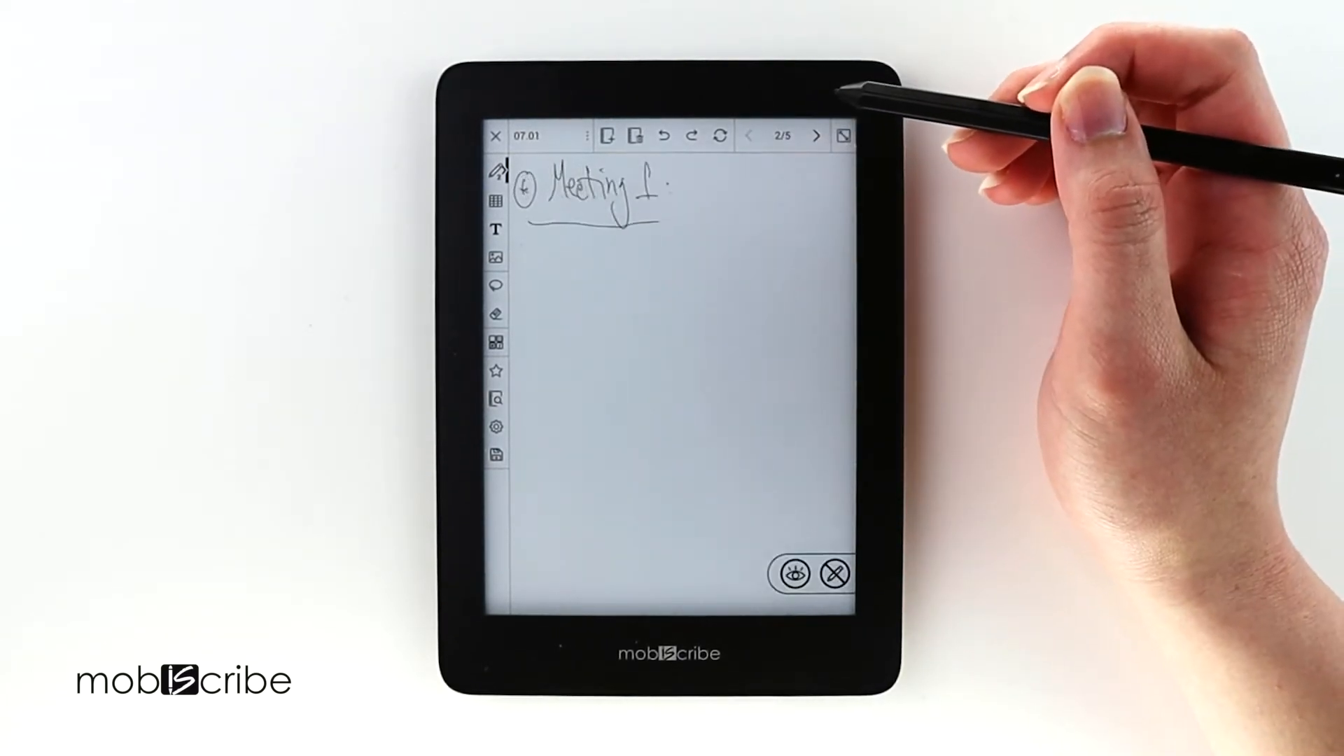
- Show the five-page thumbnail overview and begin a memo search with '0'
{"action": "left_click", "coordinate": [748, 135]}
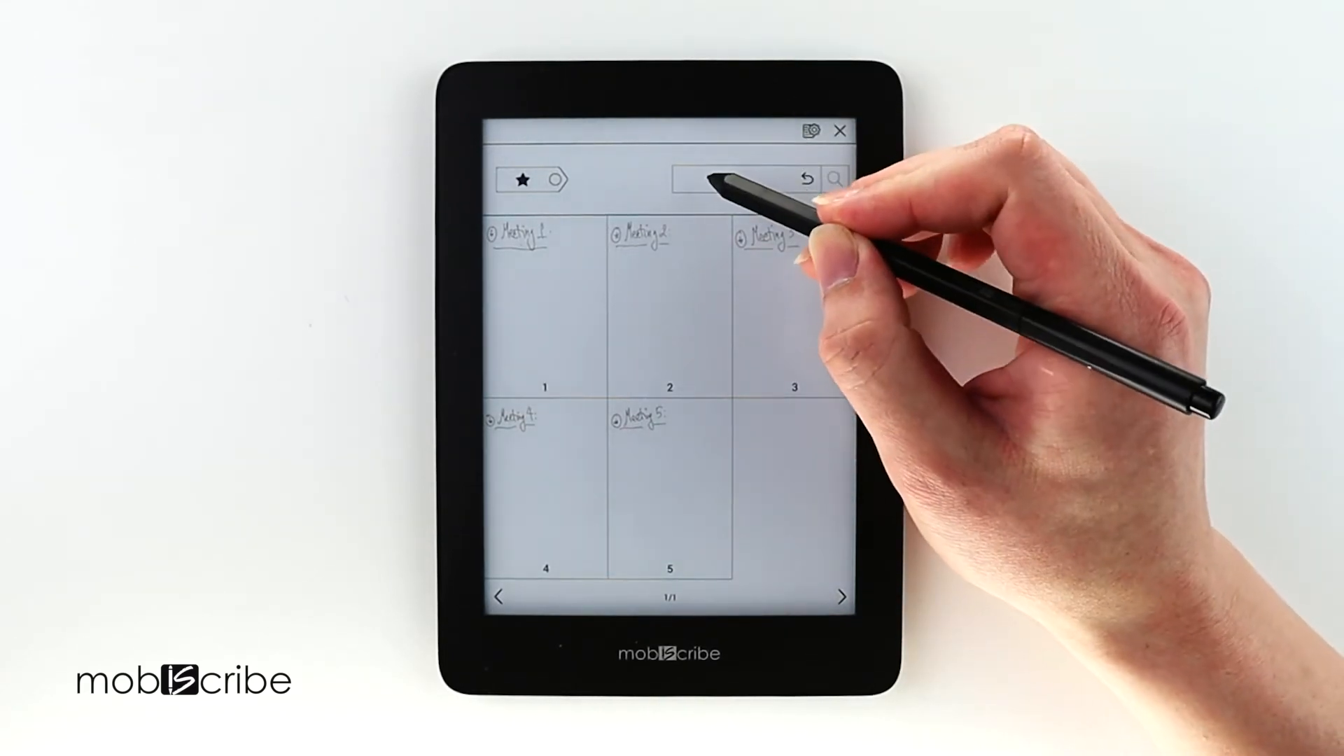
{"action": "left_click", "coordinate": [738, 179]}
{"action": "type", "text": "0"}
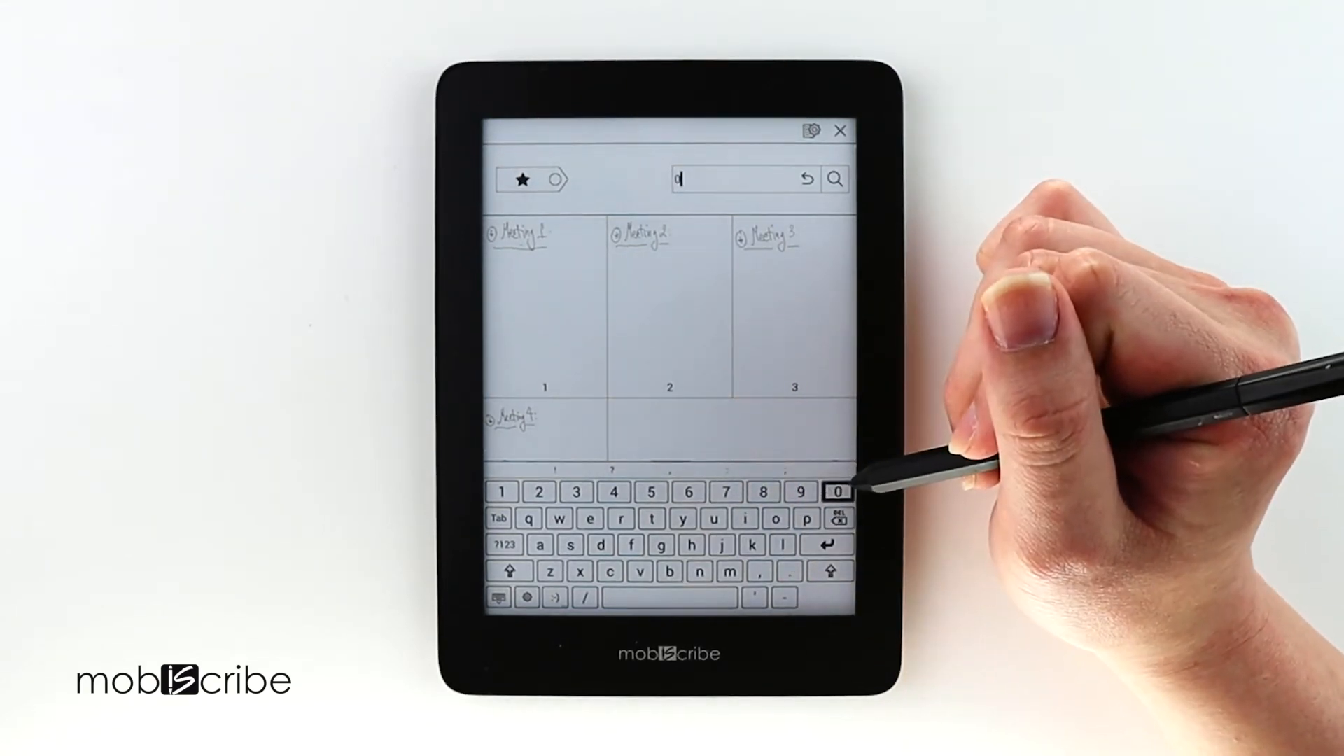
- Search for memo 07.01 so only the Meeting 1 page remains
{"action": "left_click", "coordinate": [725, 492]}
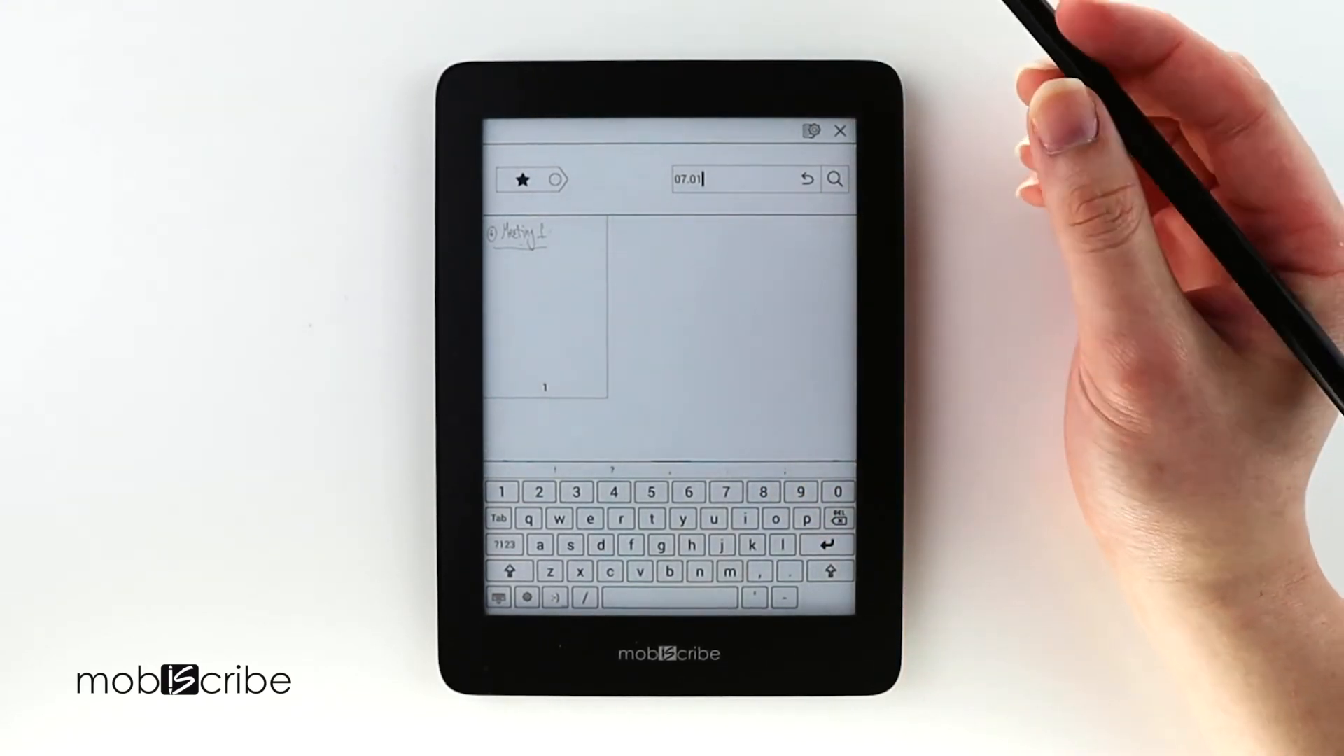
{"action": "mouse_move", "coordinate": [815, 308]}
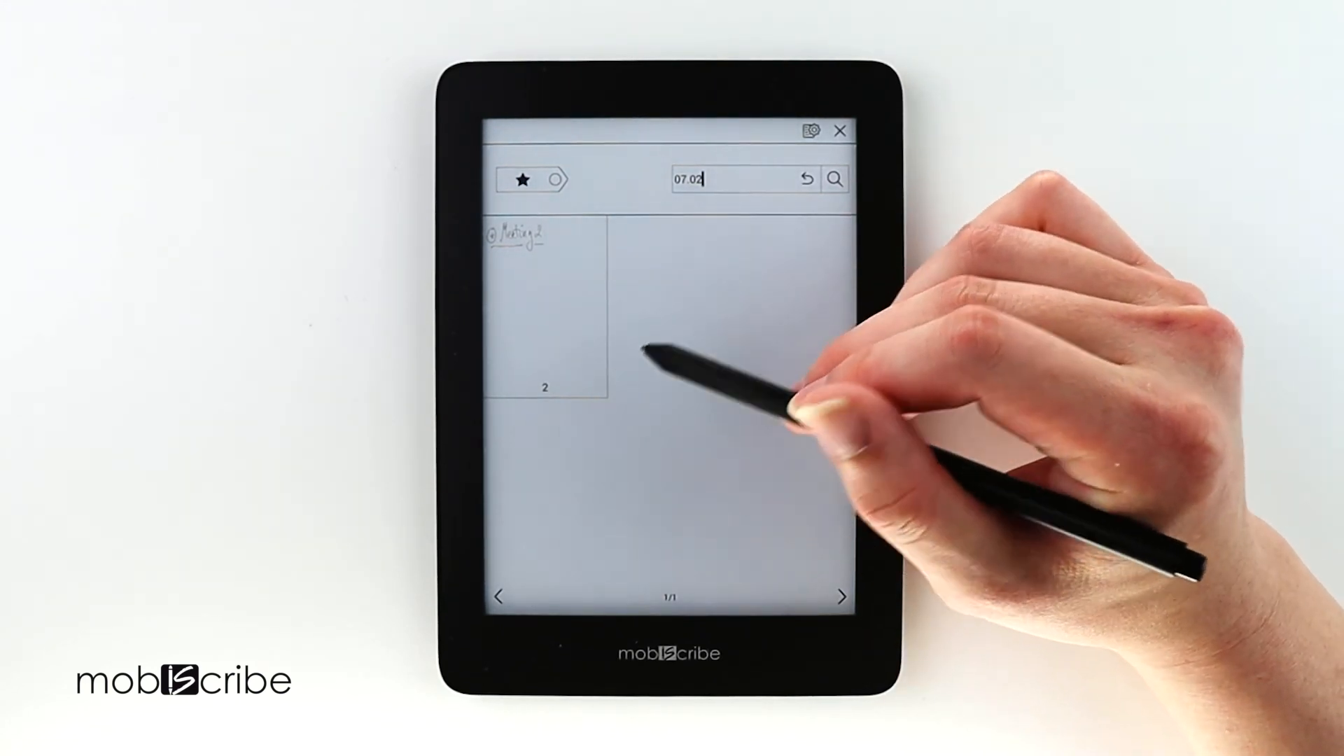
{"action": "mouse_move", "coordinate": [771, 257]}
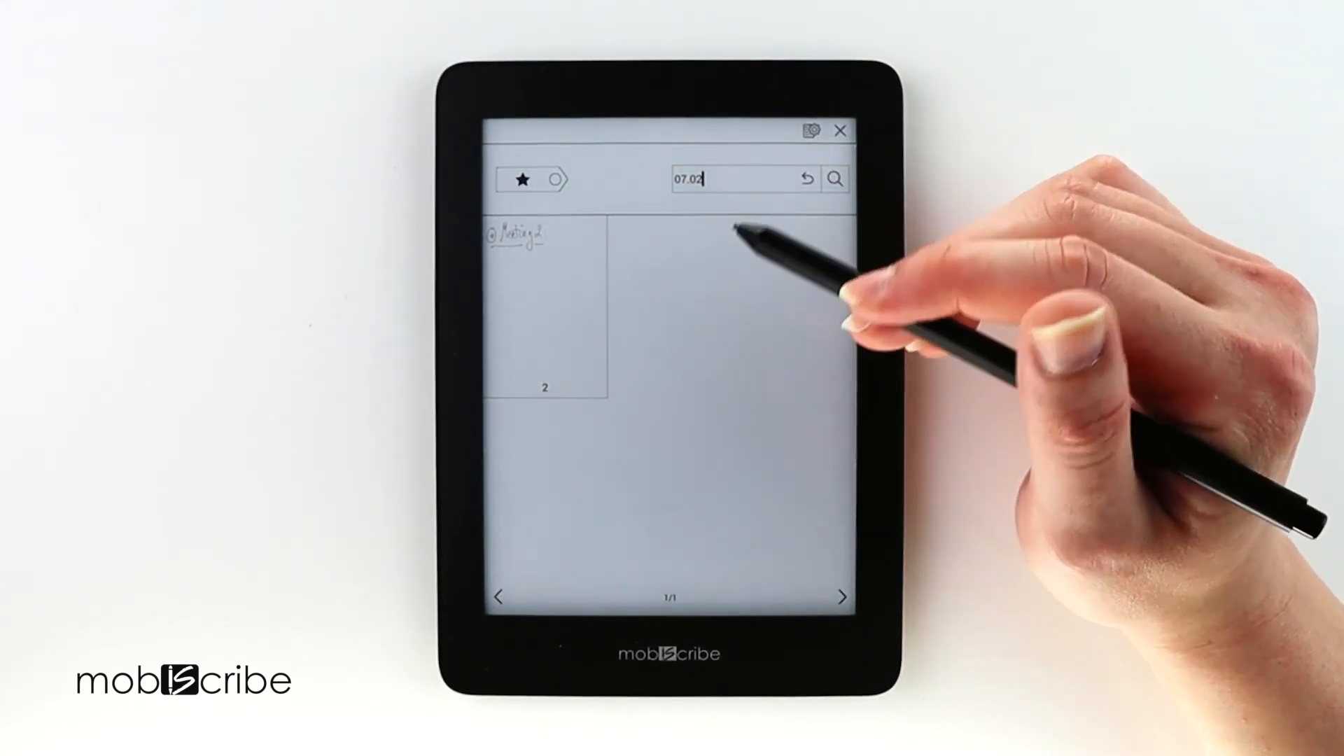